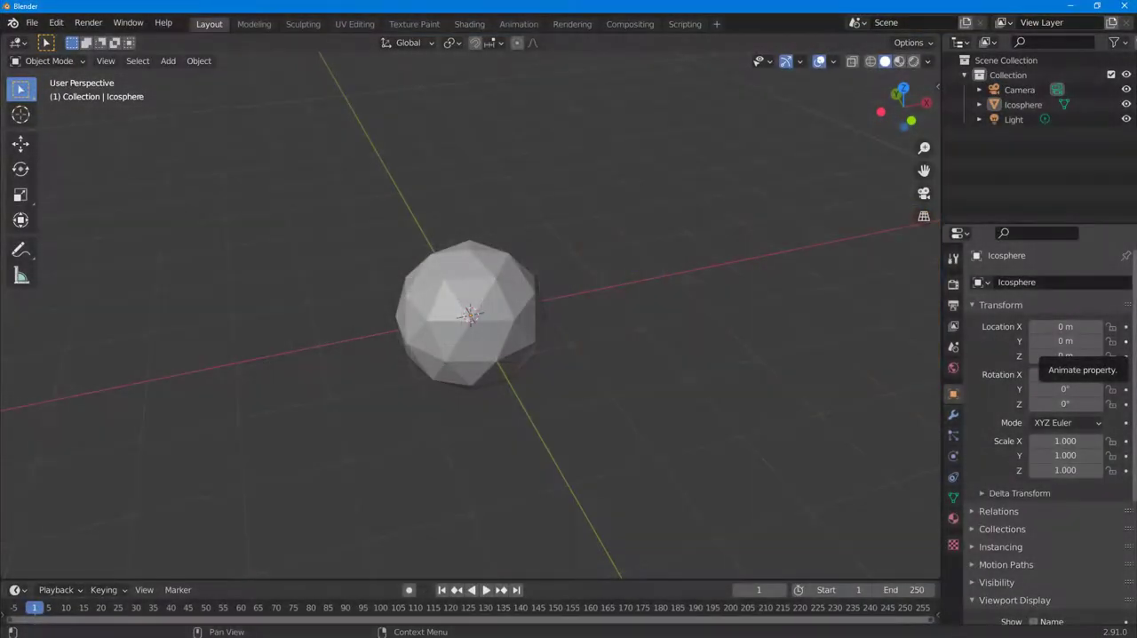
mouse_move(842, 441)
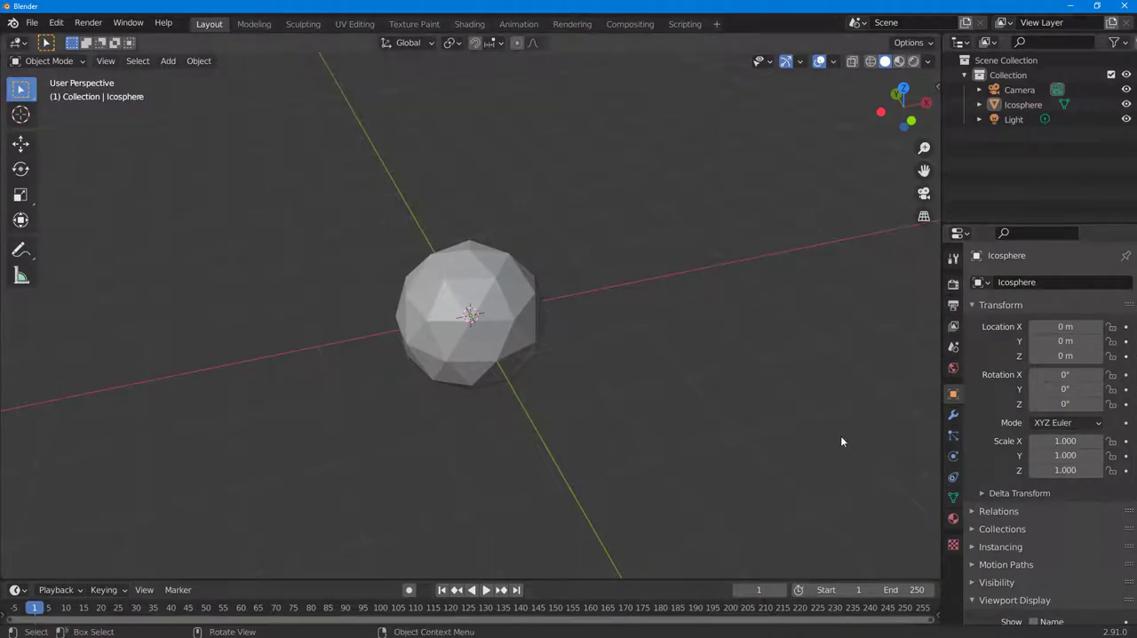
mouse_move(723, 482)
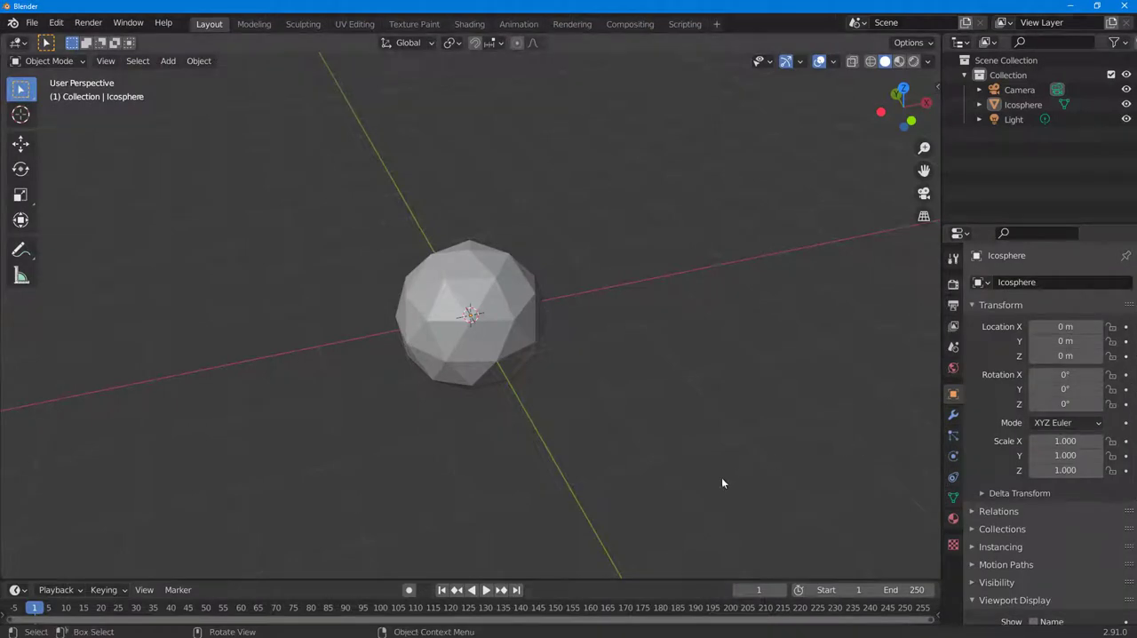
mouse_move(709, 475)
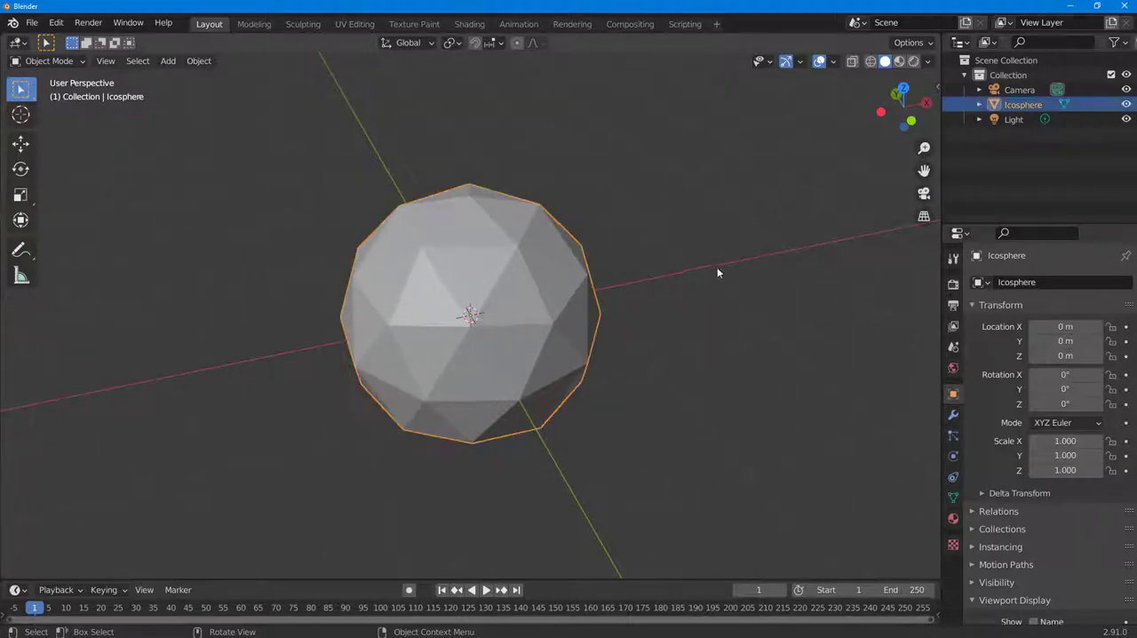
mouse_move(870, 380)
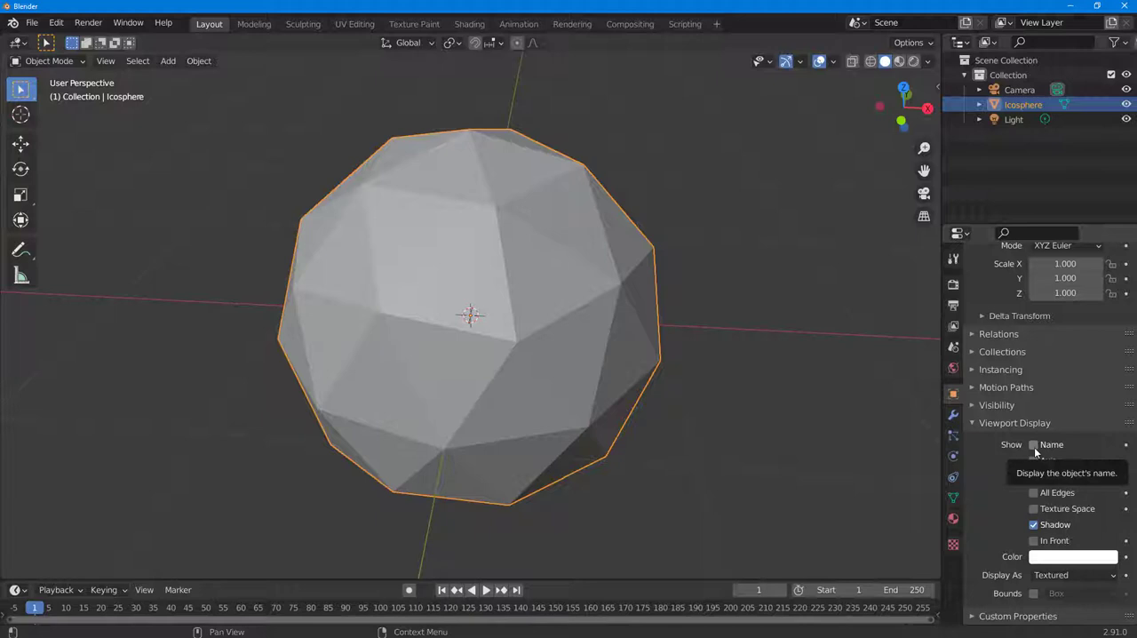
Tick Name under Viewport Display so the object's name appears in the viewport.
left_click(1034, 445)
type("hjkjhk")
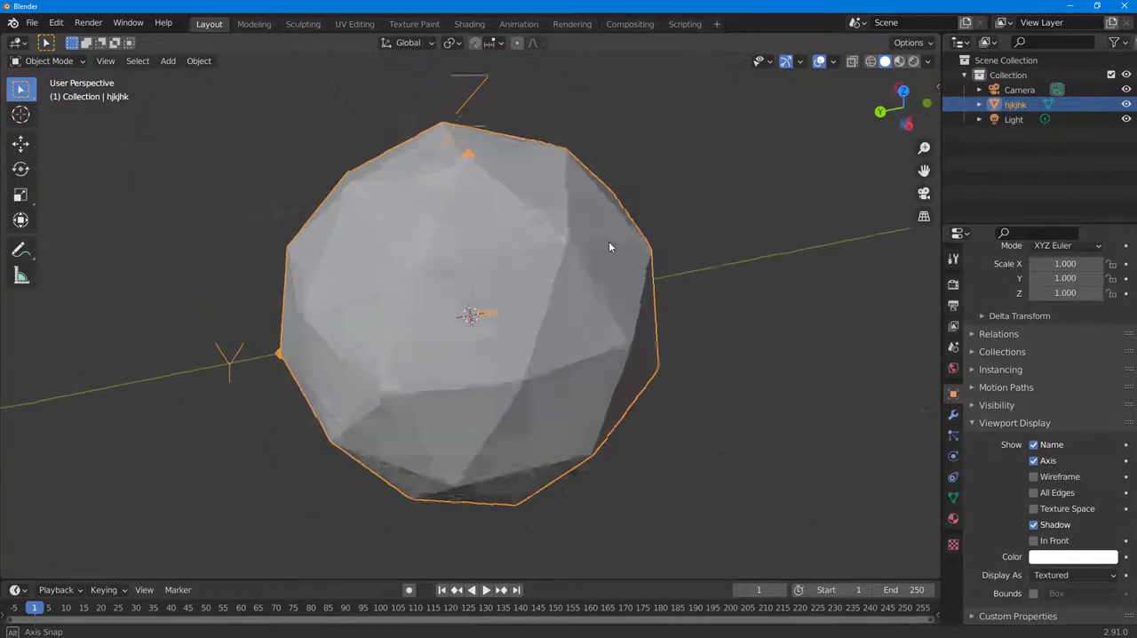
Enable Wireframe and All Edges display on hjkjhk and orbit to inspect the mesh.
left_click_drag(611, 246, 794, 277)
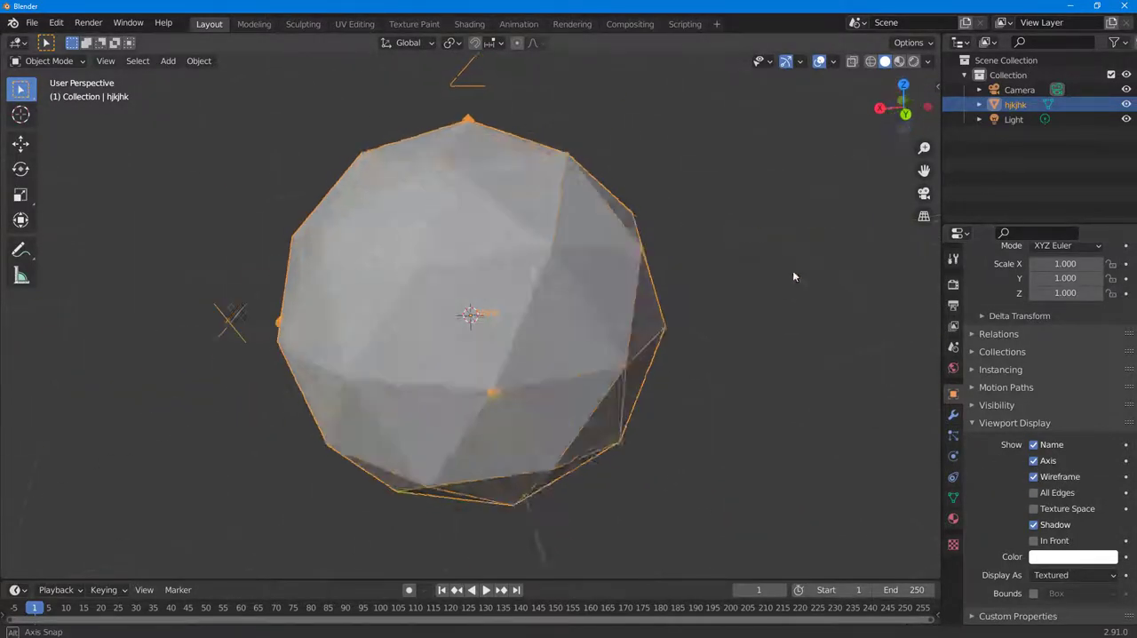
left_click(1033, 492)
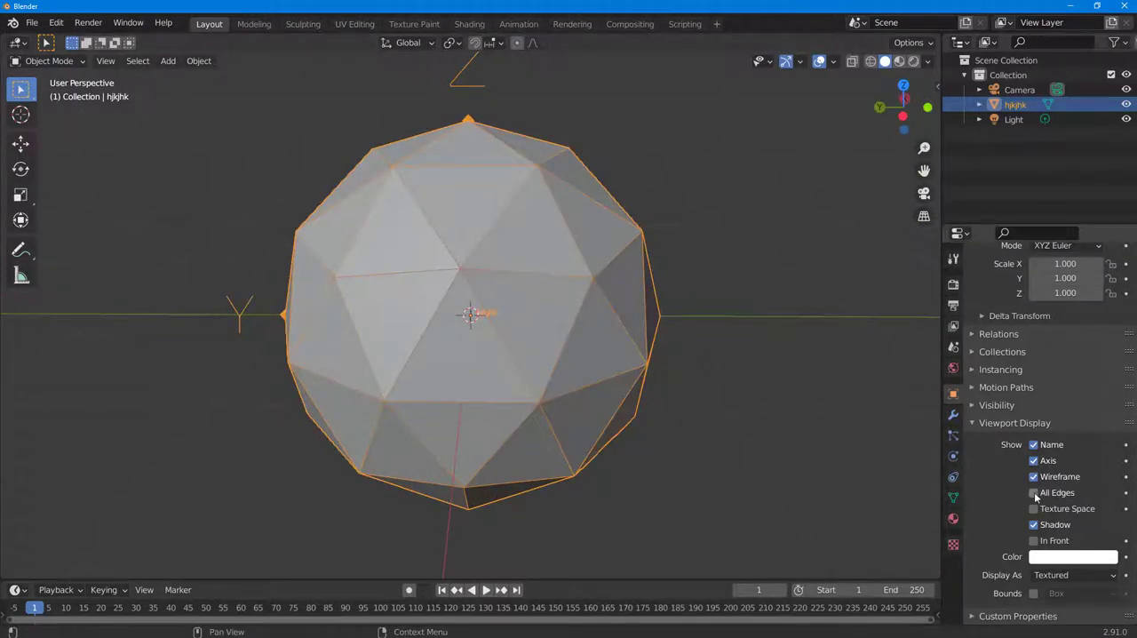
left_click(1034, 492)
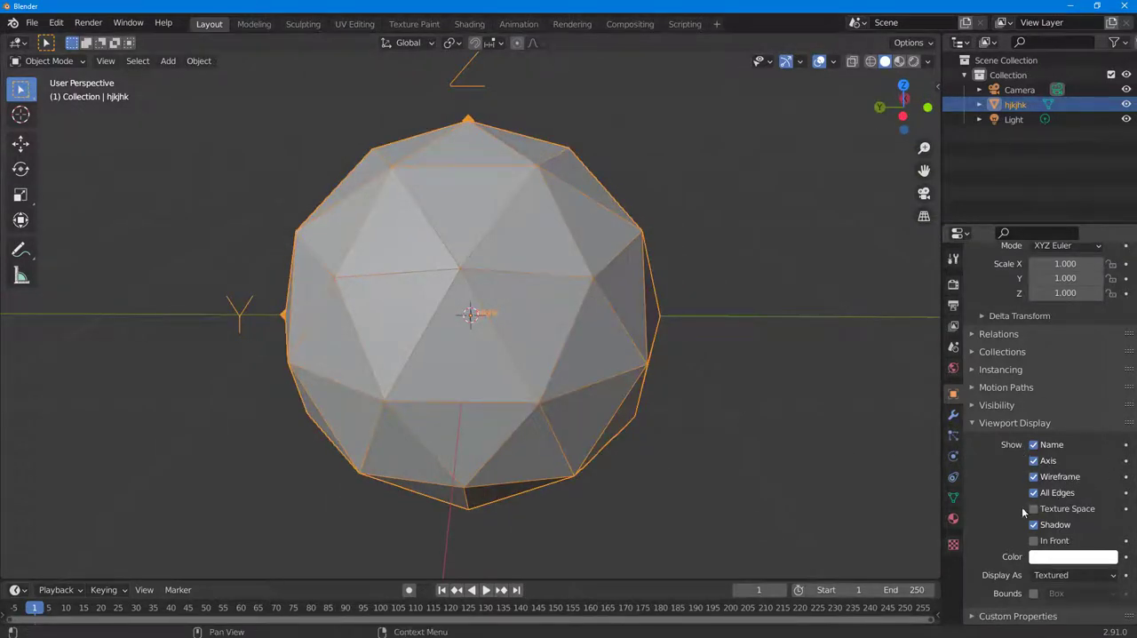
left_click(1033, 540)
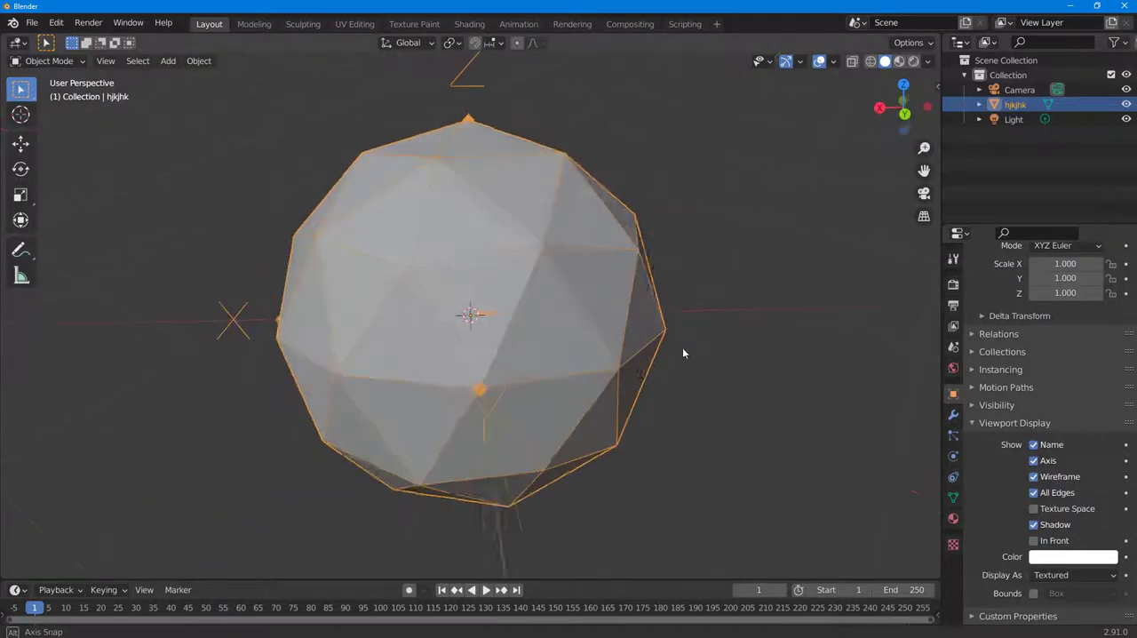
left_click_drag(684, 353, 487, 498)
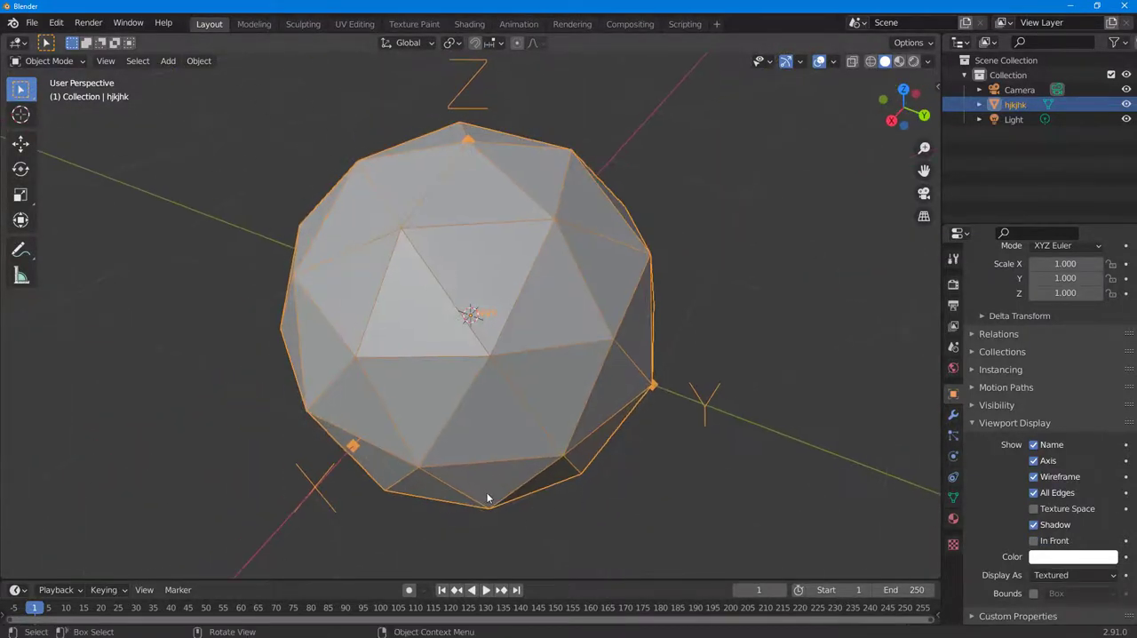